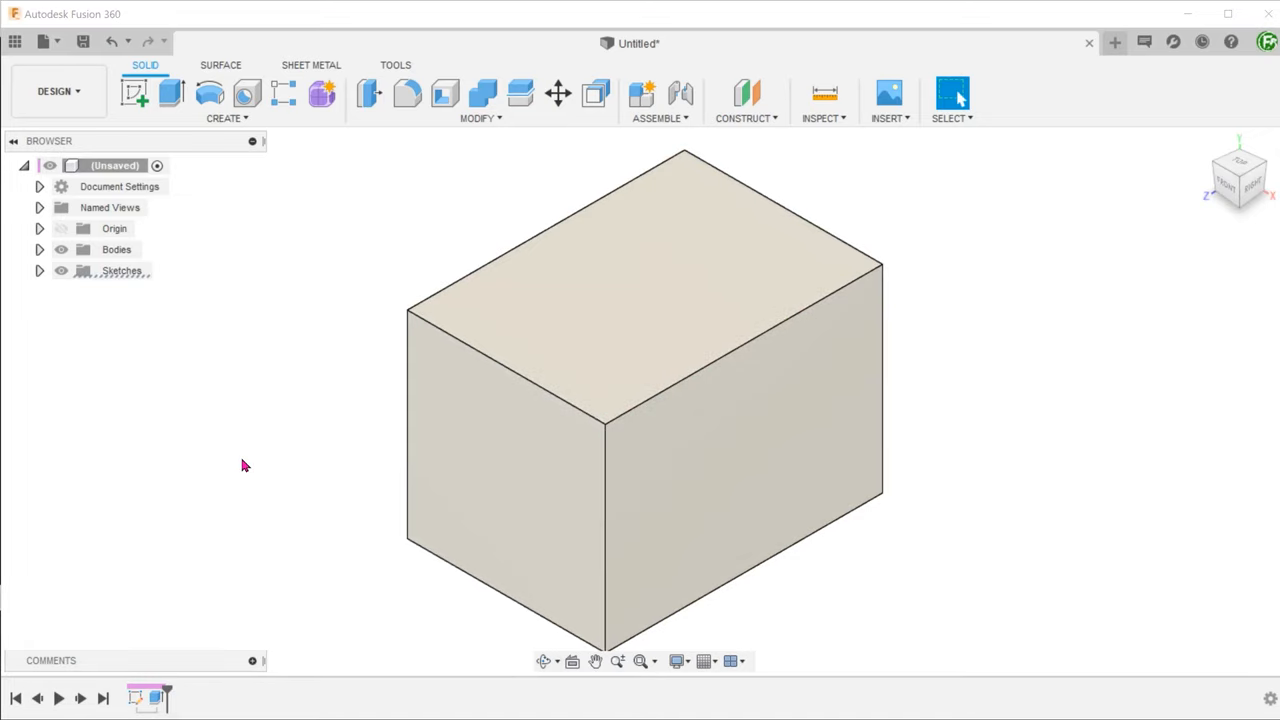
pyautogui.moveTo(390, 448)
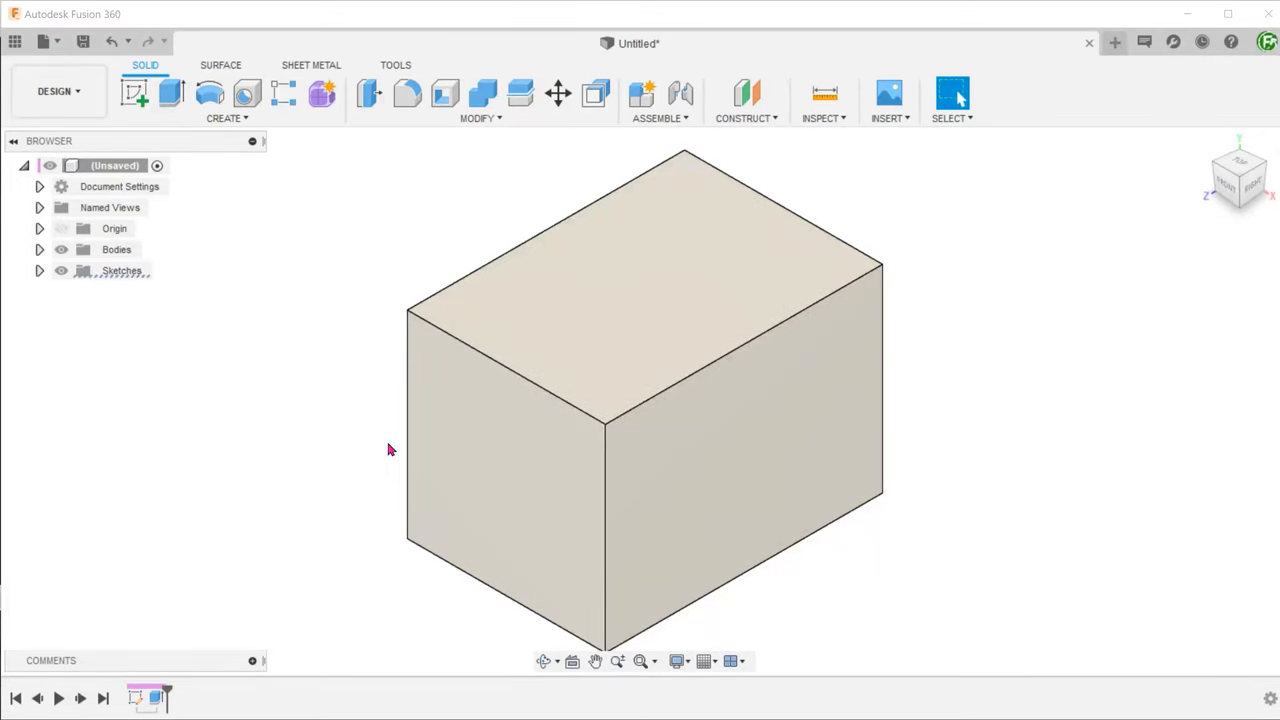
# Start a new sketch on the block's left face via its context menu
pyautogui.rightClick(500, 500)
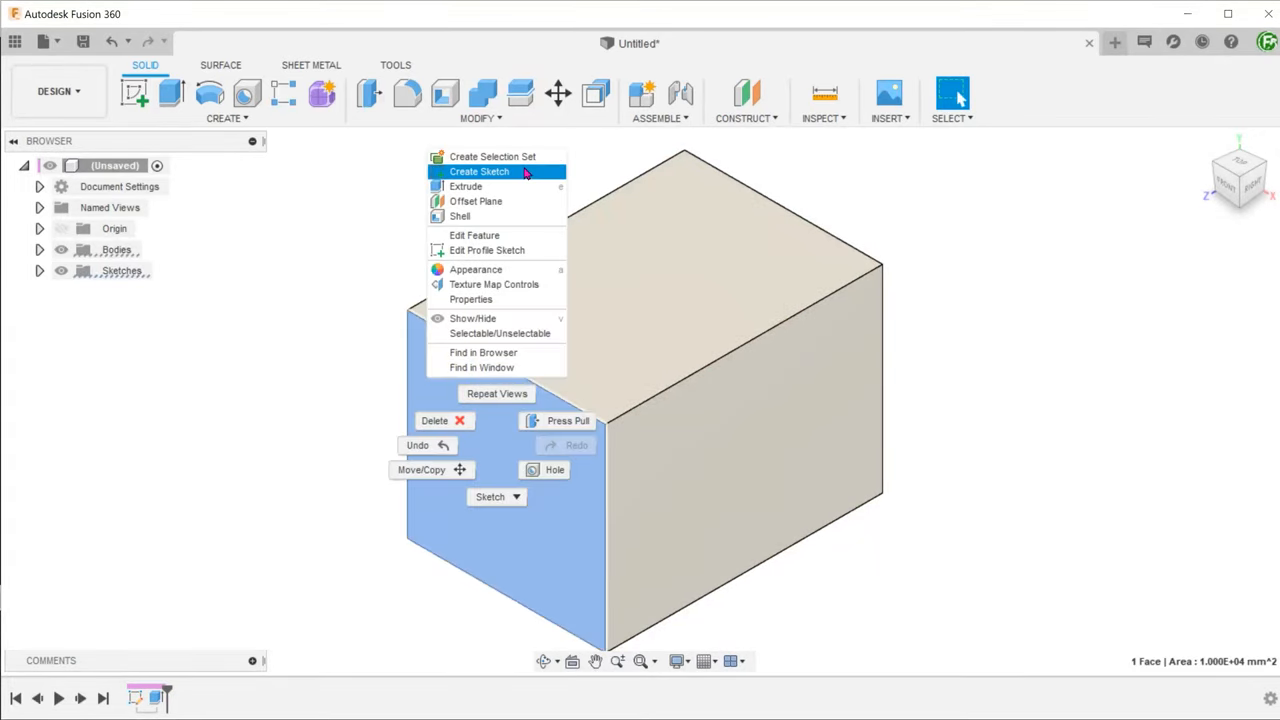
pyautogui.click(480, 172)
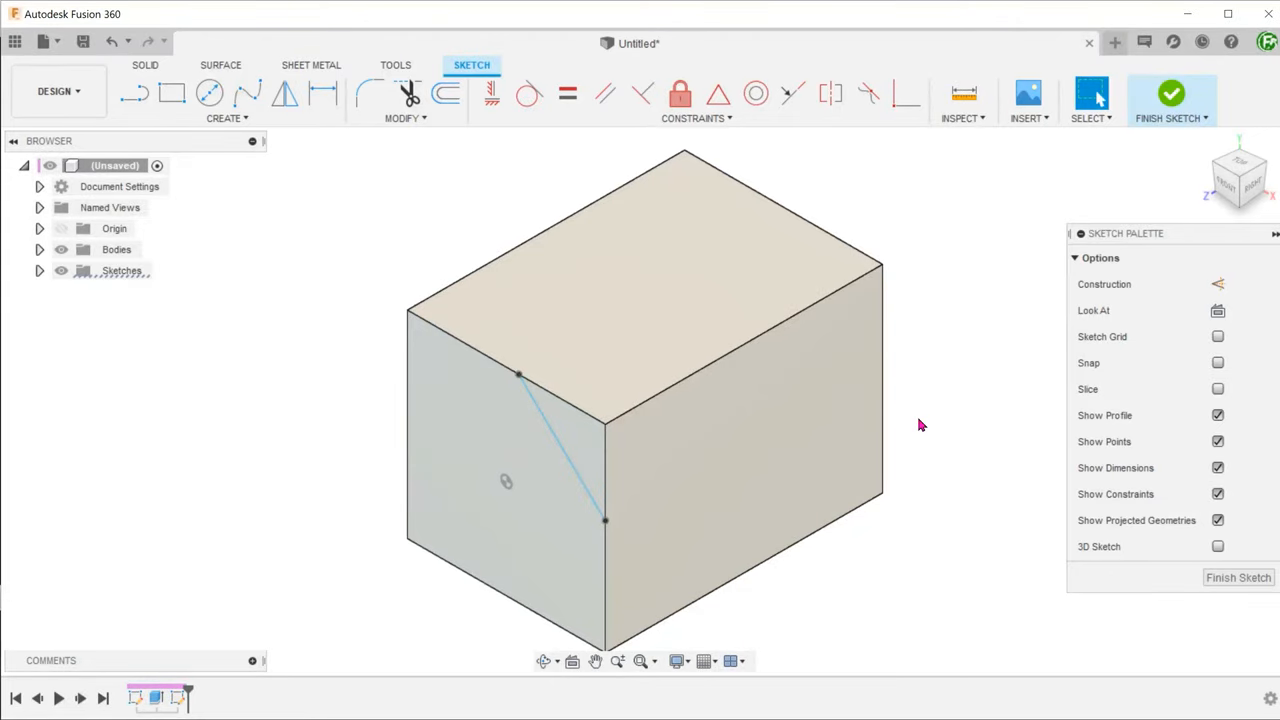
# Enable 3D Sketch and begin a line from the diagonal's upper endpoint across the top face
pyautogui.click(1218, 546)
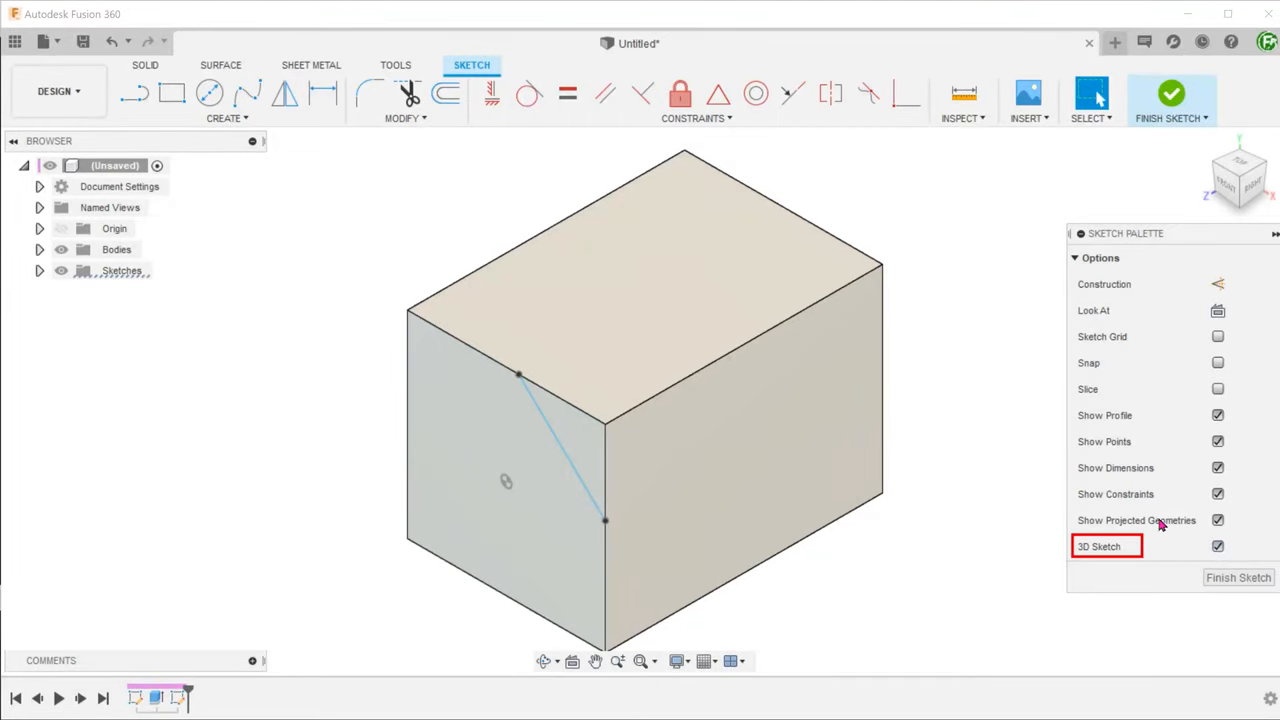
pyautogui.moveTo(944, 424)
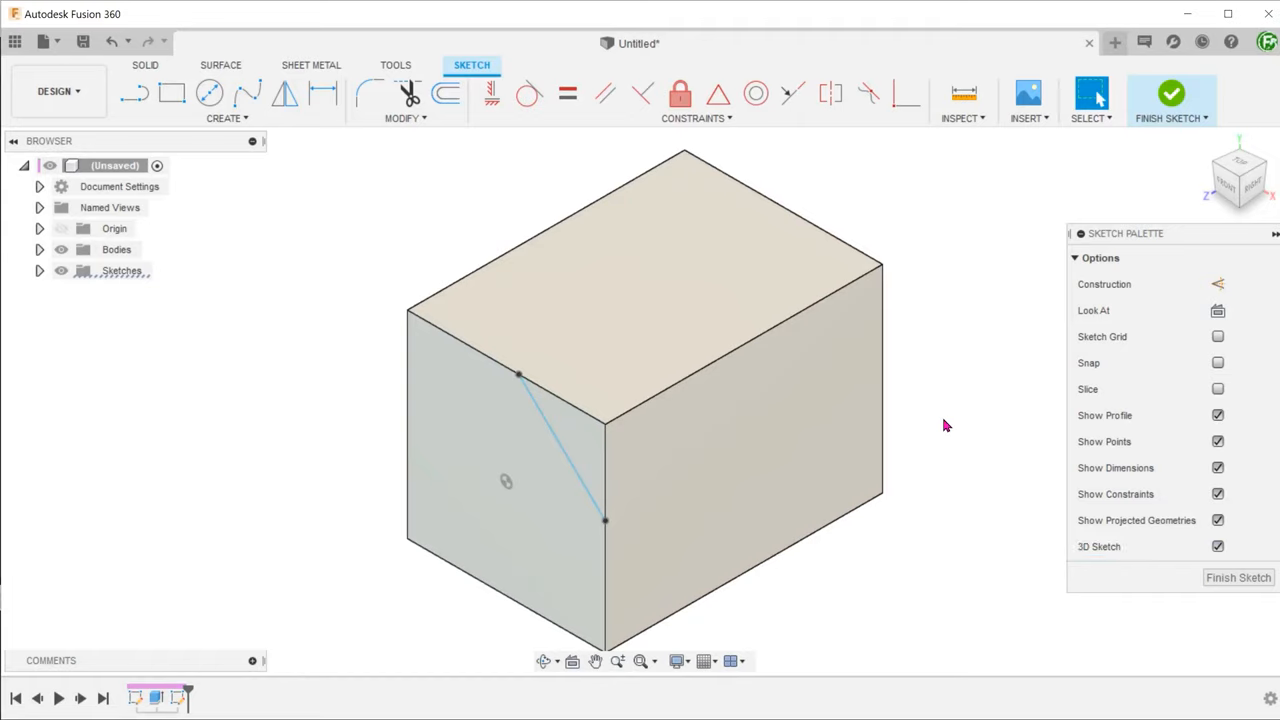
pyautogui.click(172, 94)
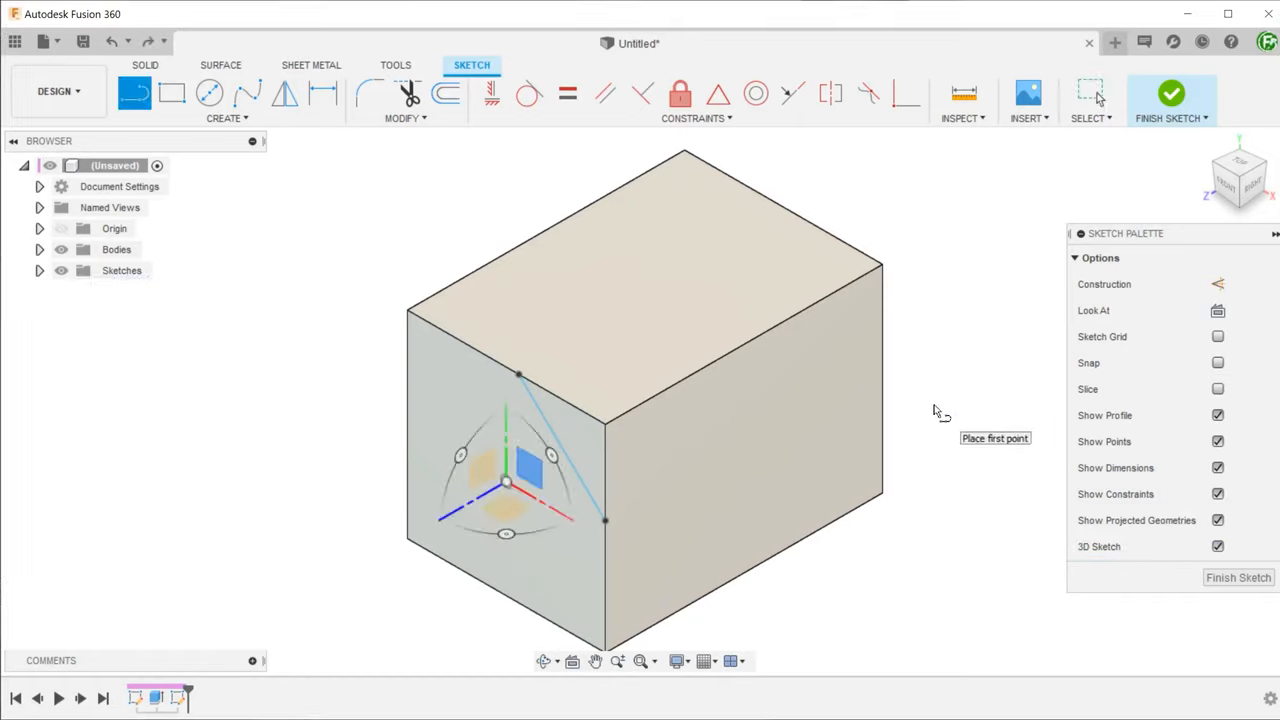
pyautogui.click(518, 376)
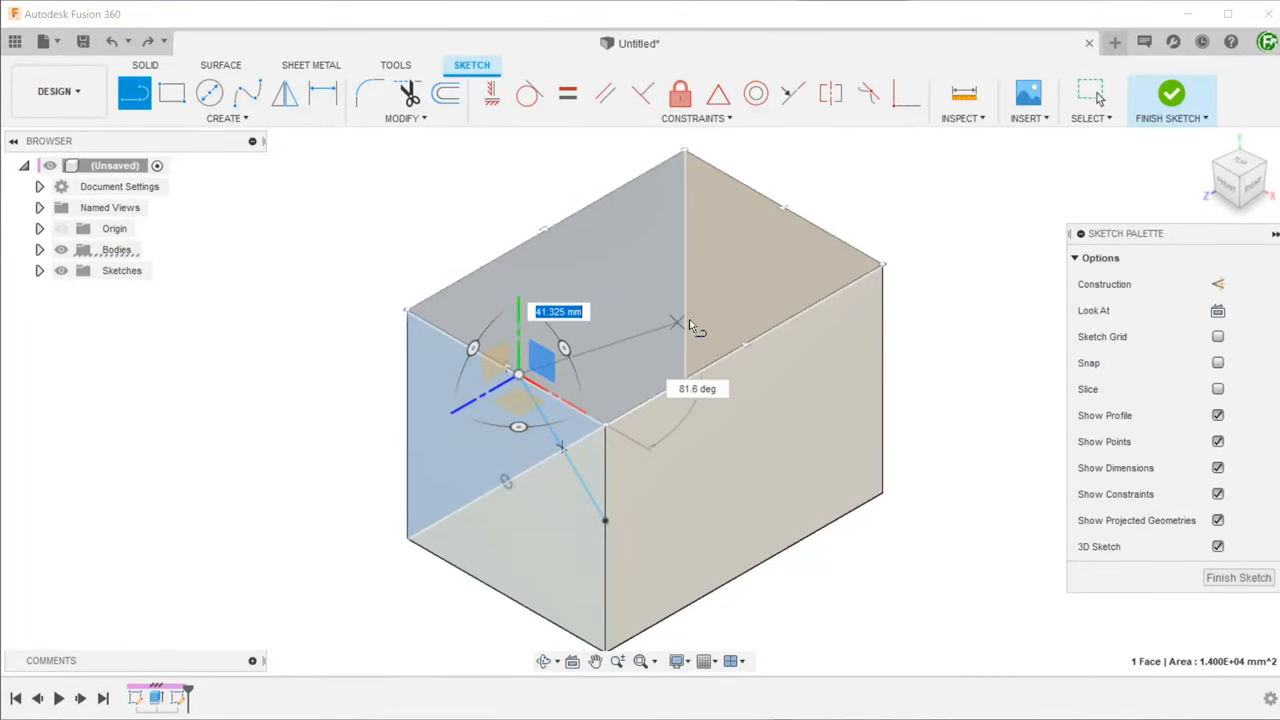
pyautogui.moveTo(800, 318)
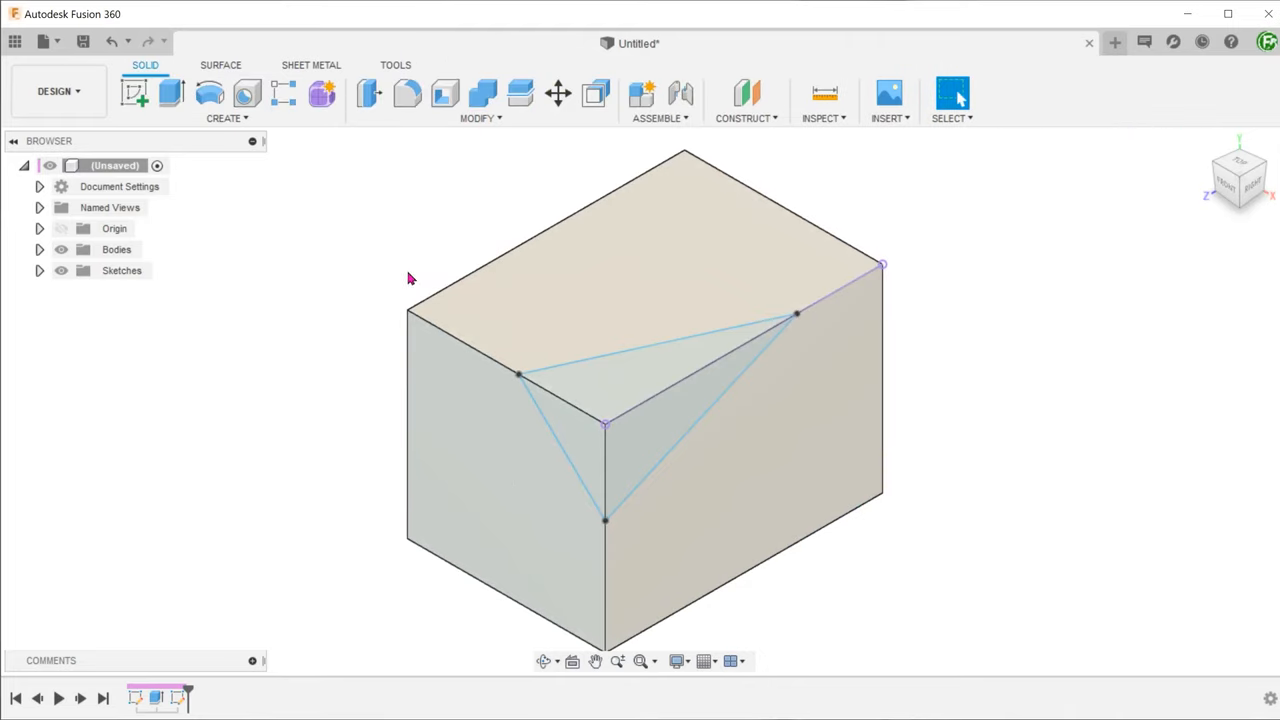
# Pick the full triangular corner profile from the overlapping-selection list
pyautogui.click(610, 390)
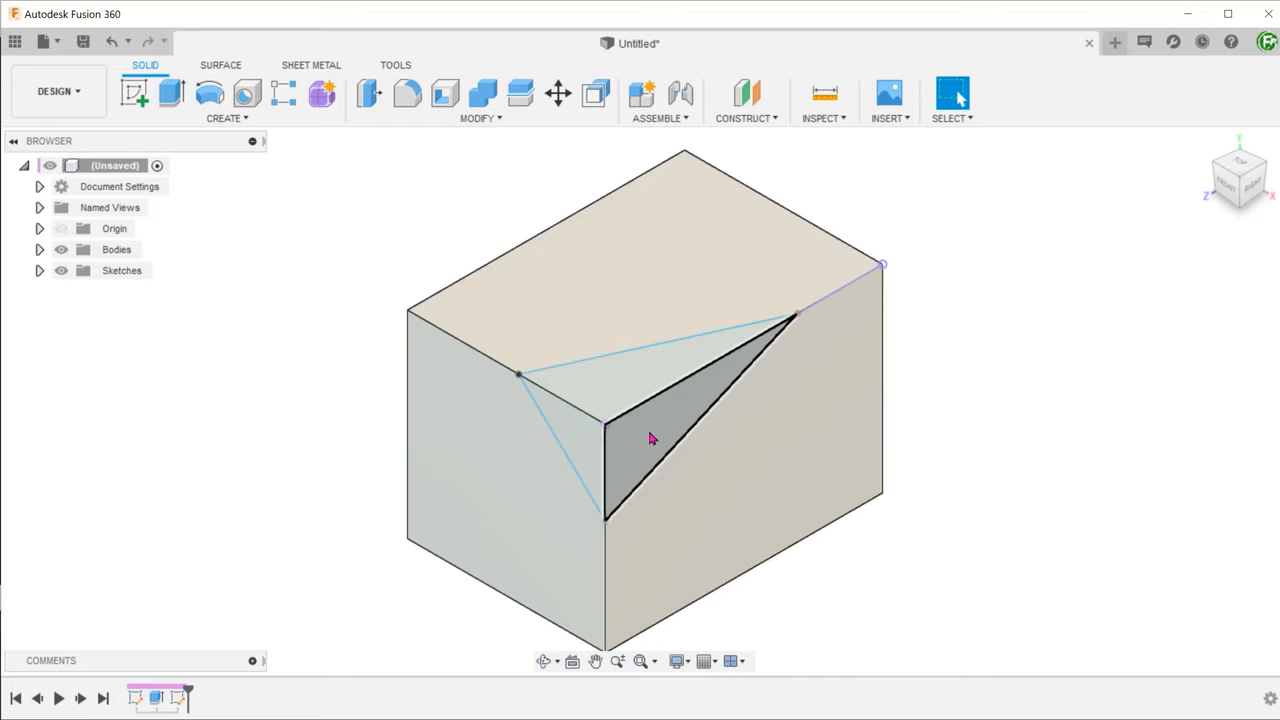
pyautogui.click(650, 438)
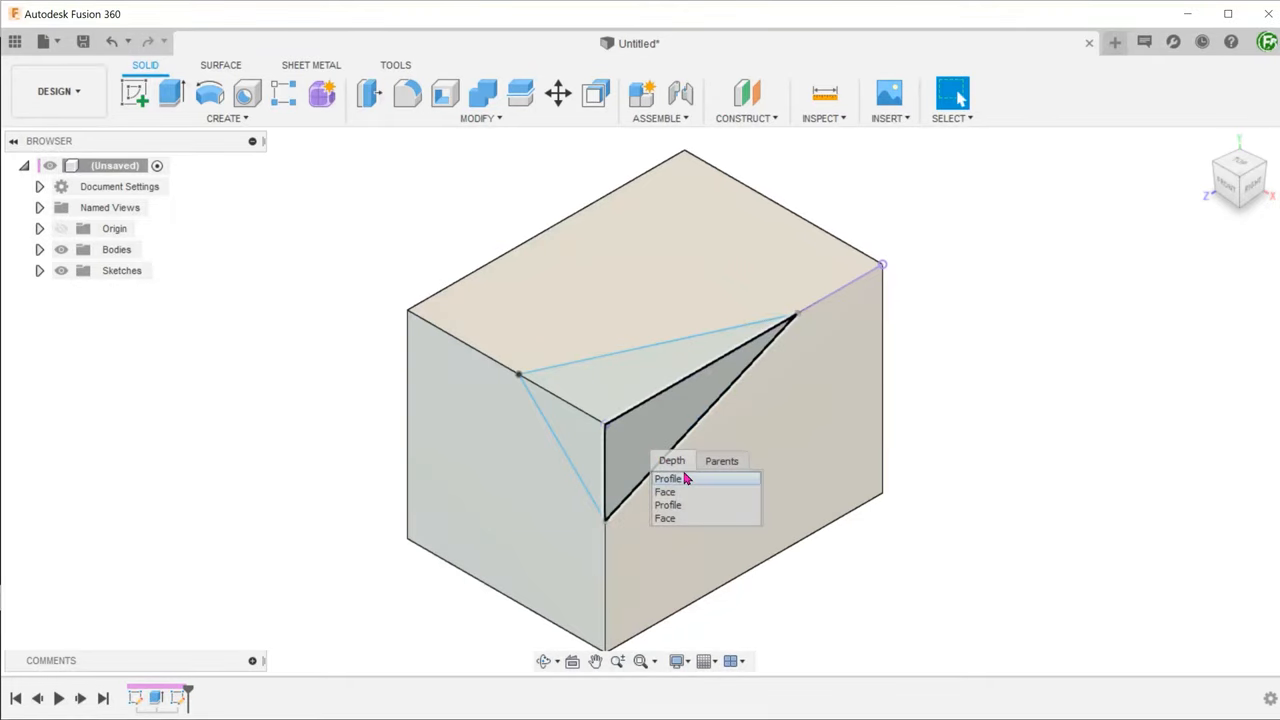
pyautogui.moveTo(668, 504)
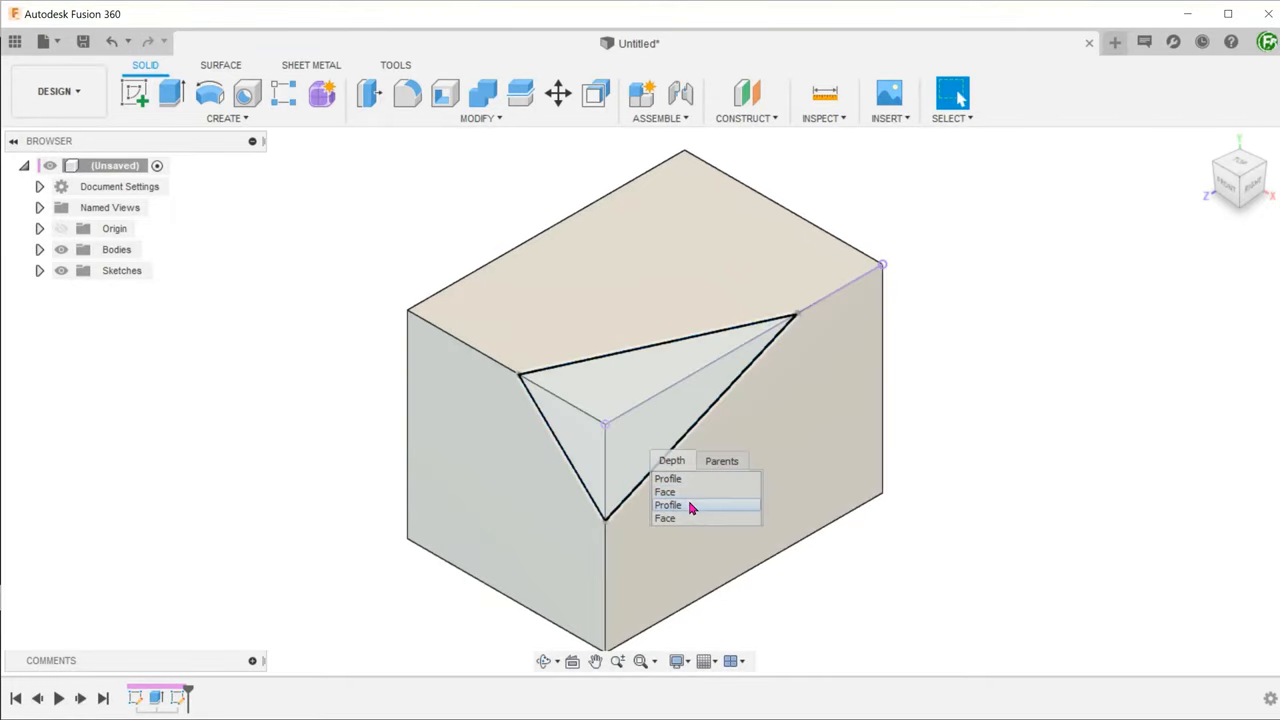
pyautogui.click(668, 504)
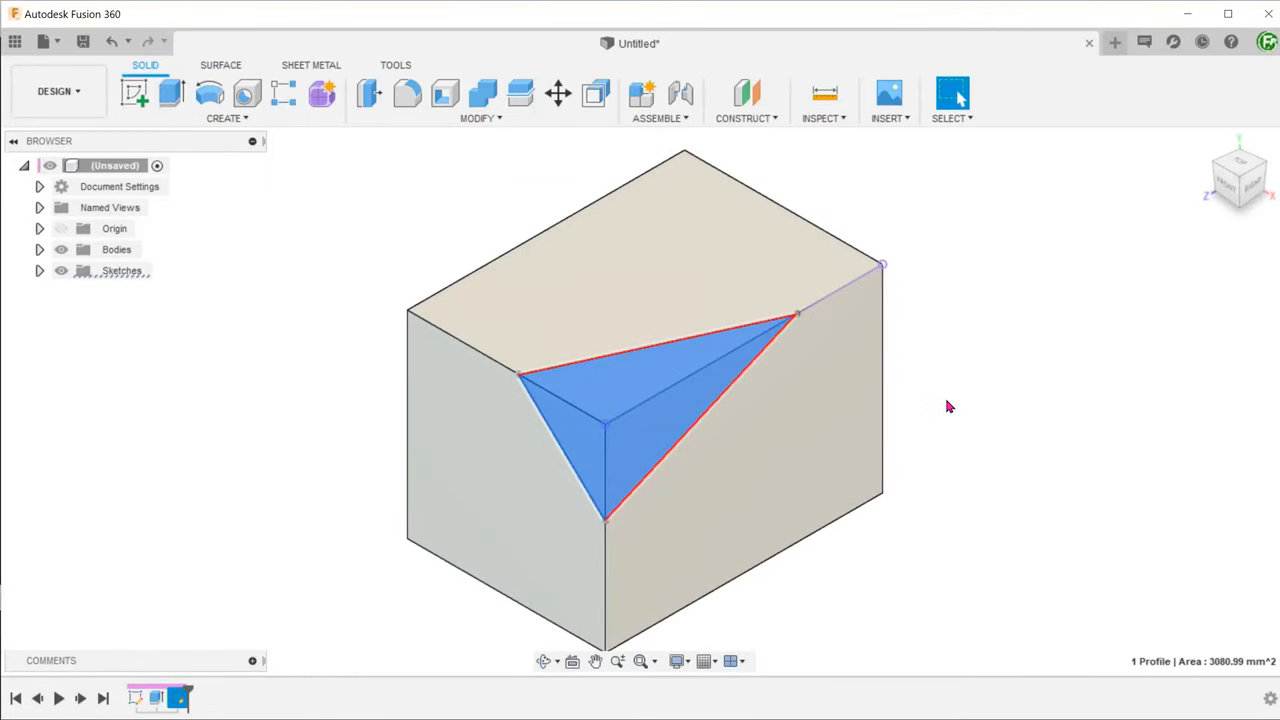
# Extrude the triangular profile as a cut through the corner and confirm it
pyautogui.click(172, 94)
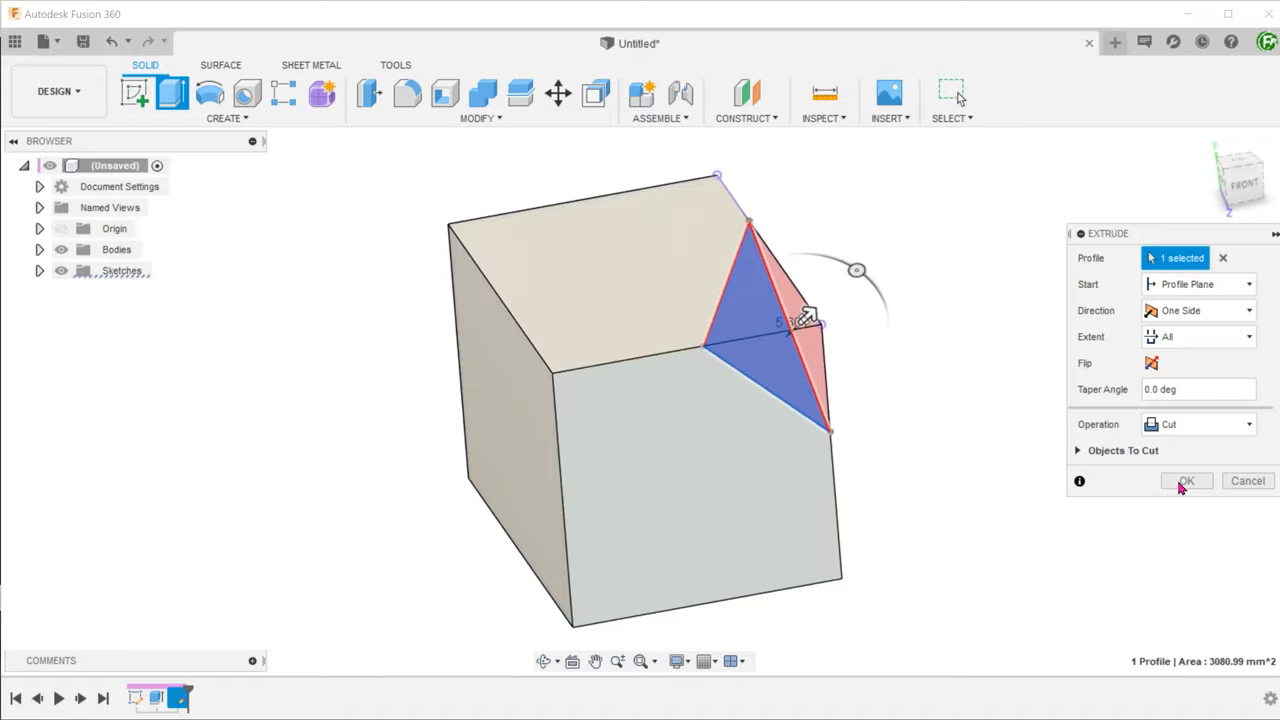
pyautogui.click(1186, 480)
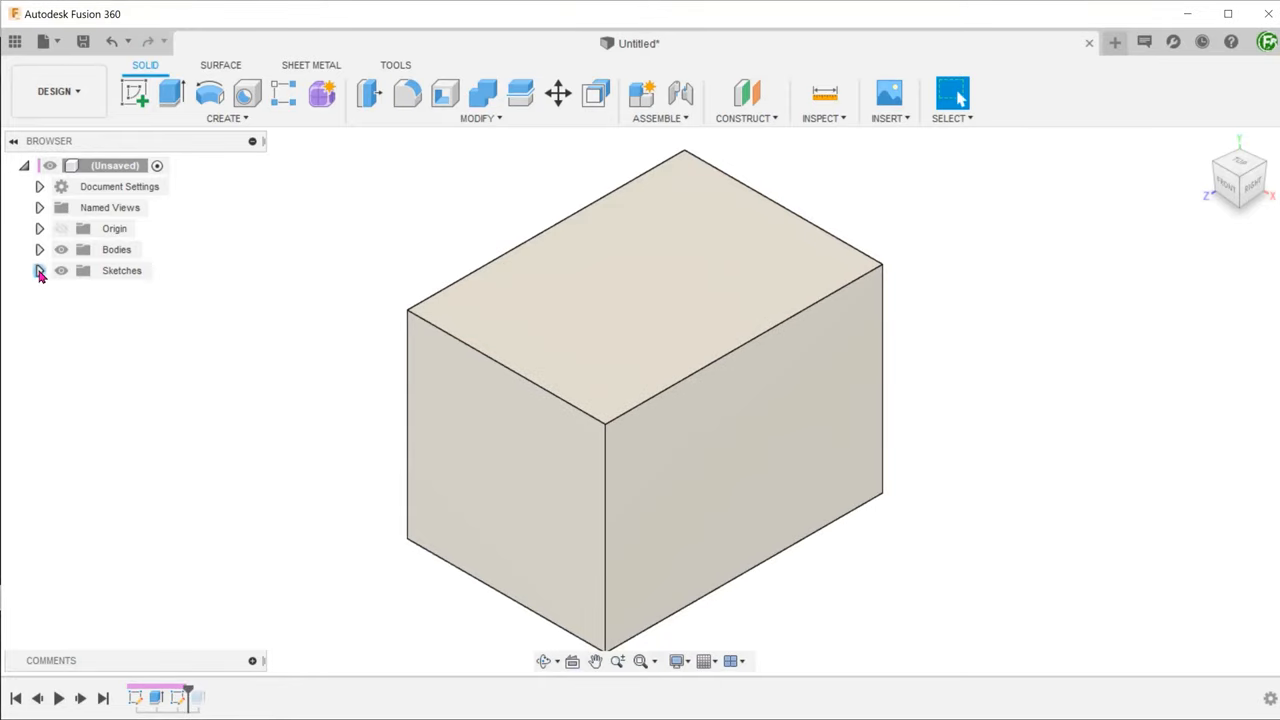
# Expand the Sketches folder and drop down the Solid Create feature list
pyautogui.click(40, 270)
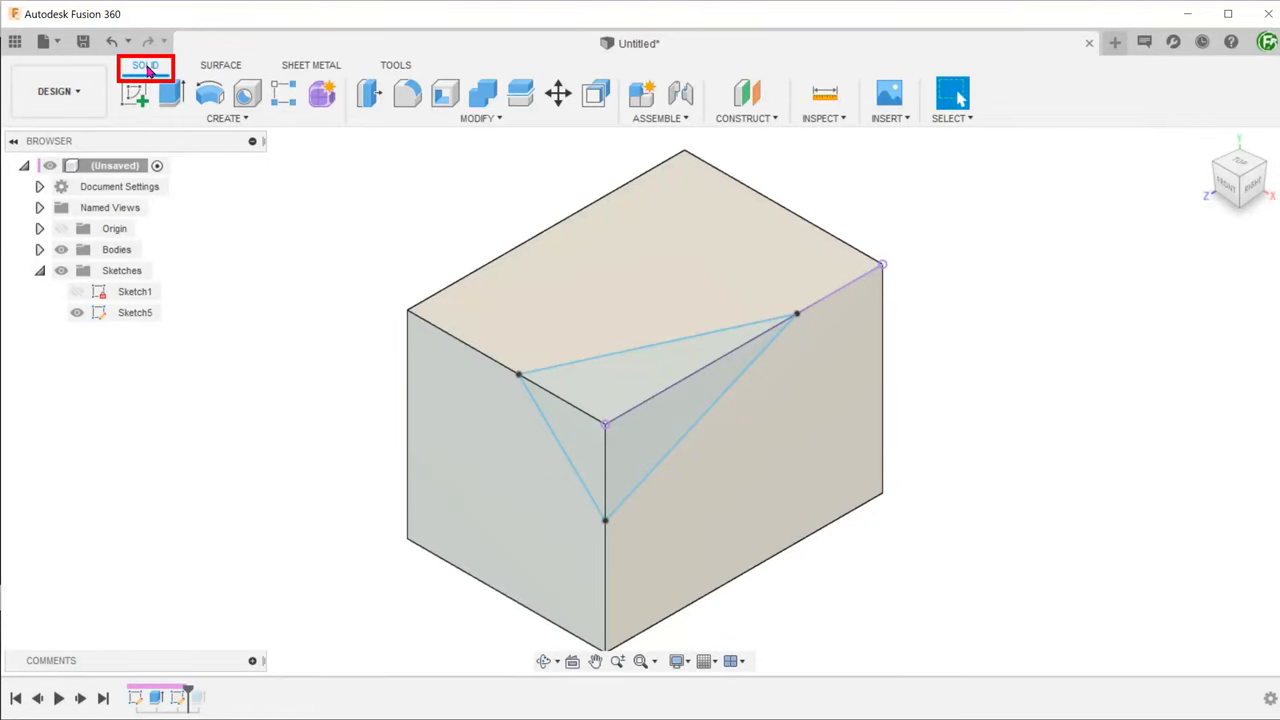
pyautogui.click(228, 116)
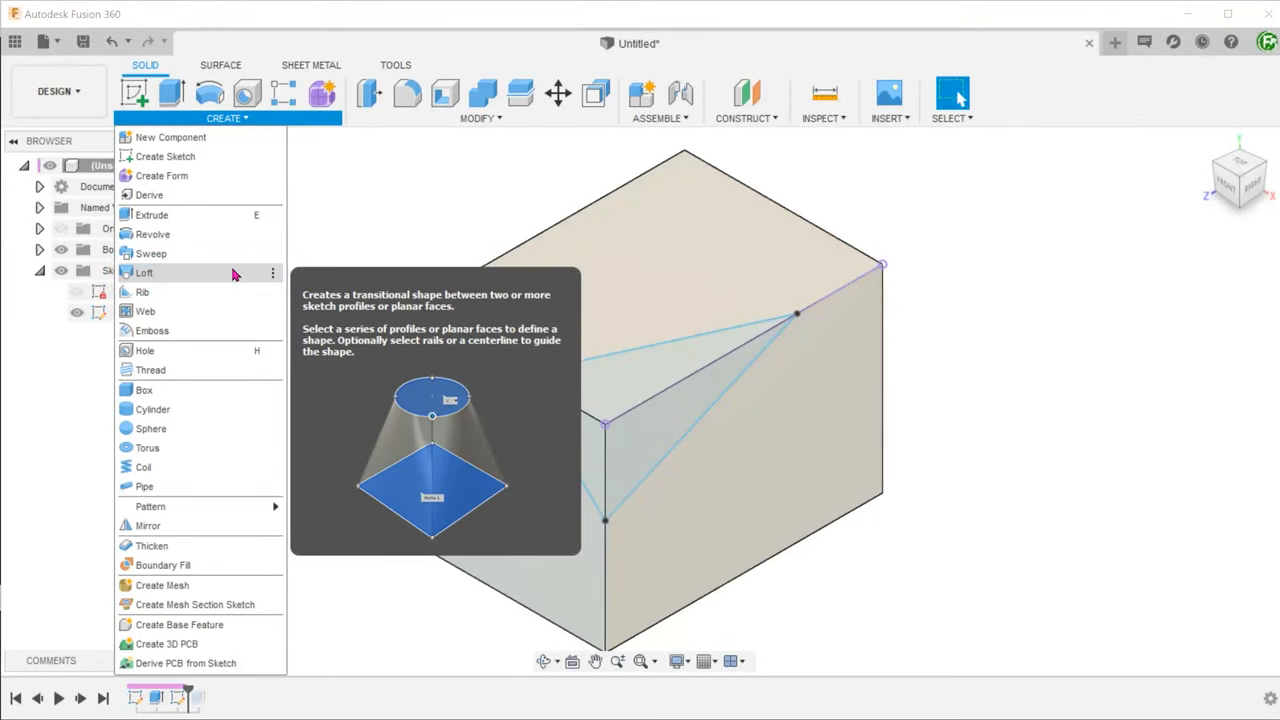
# Loft from the left-face triangle to the corner sketch point on the top right edge
pyautogui.click(144, 272)
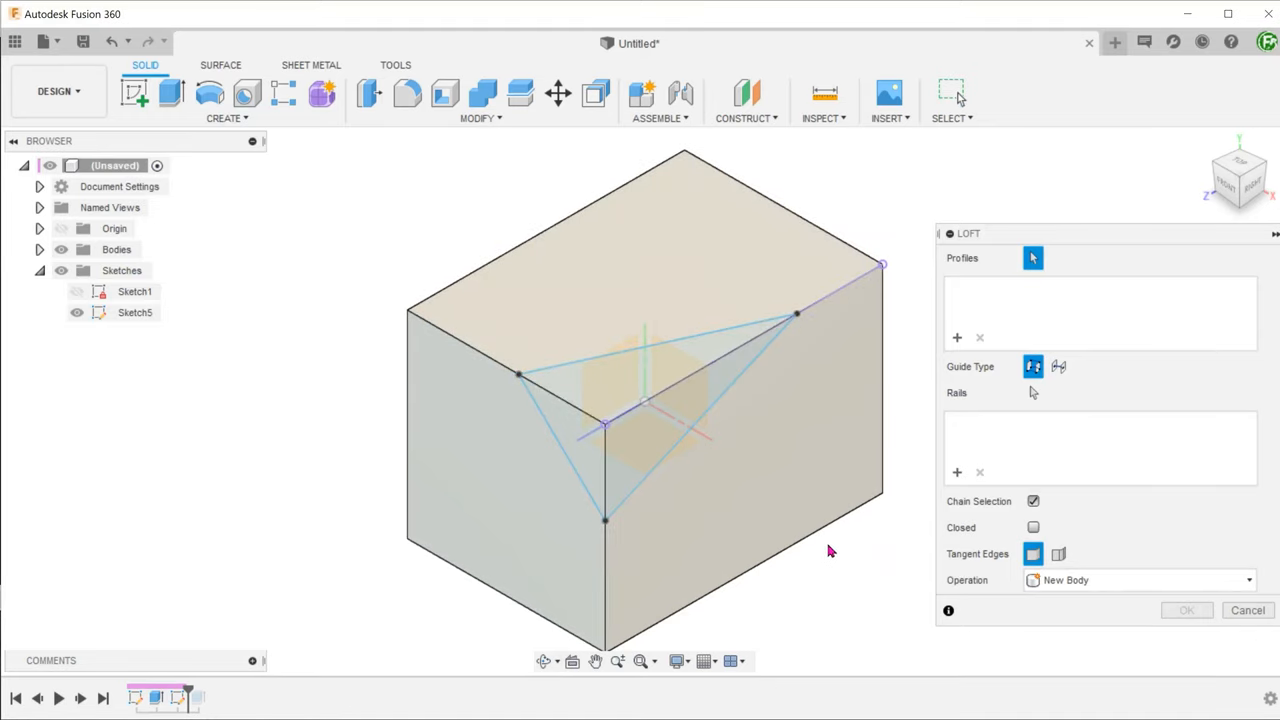
pyautogui.click(564, 440)
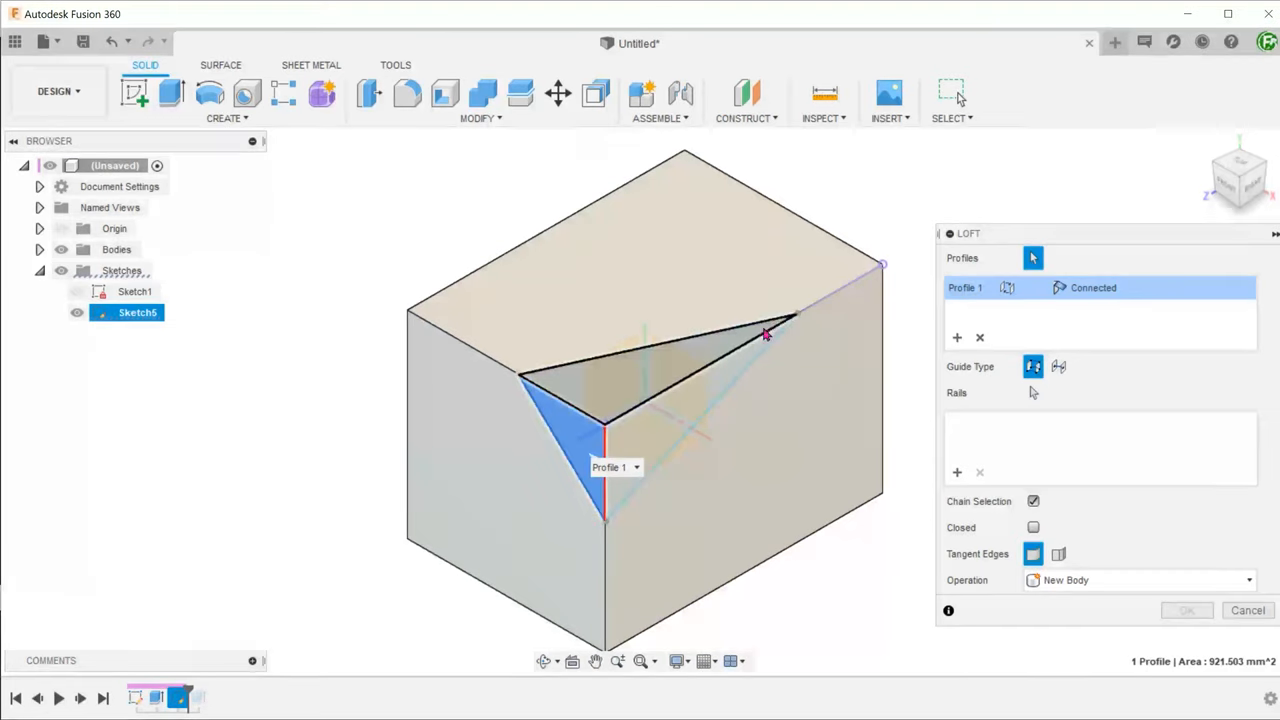
pyautogui.click(798, 316)
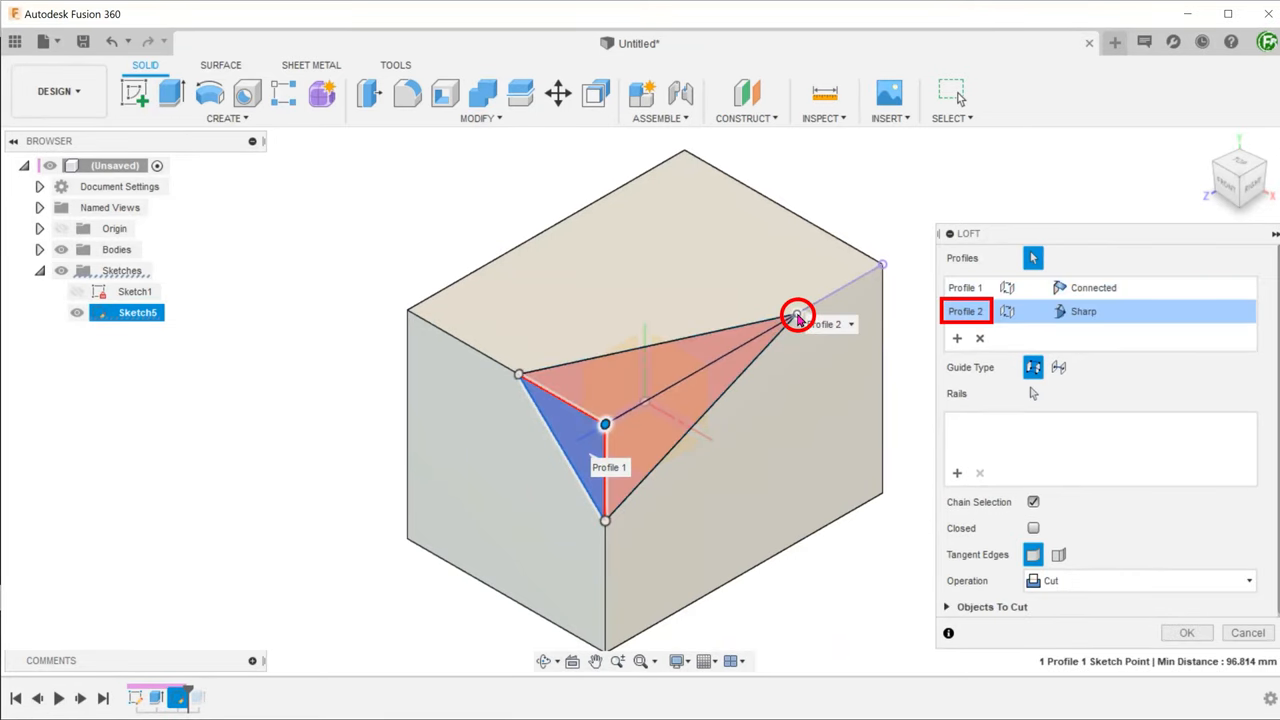
pyautogui.moveTo(870, 540)
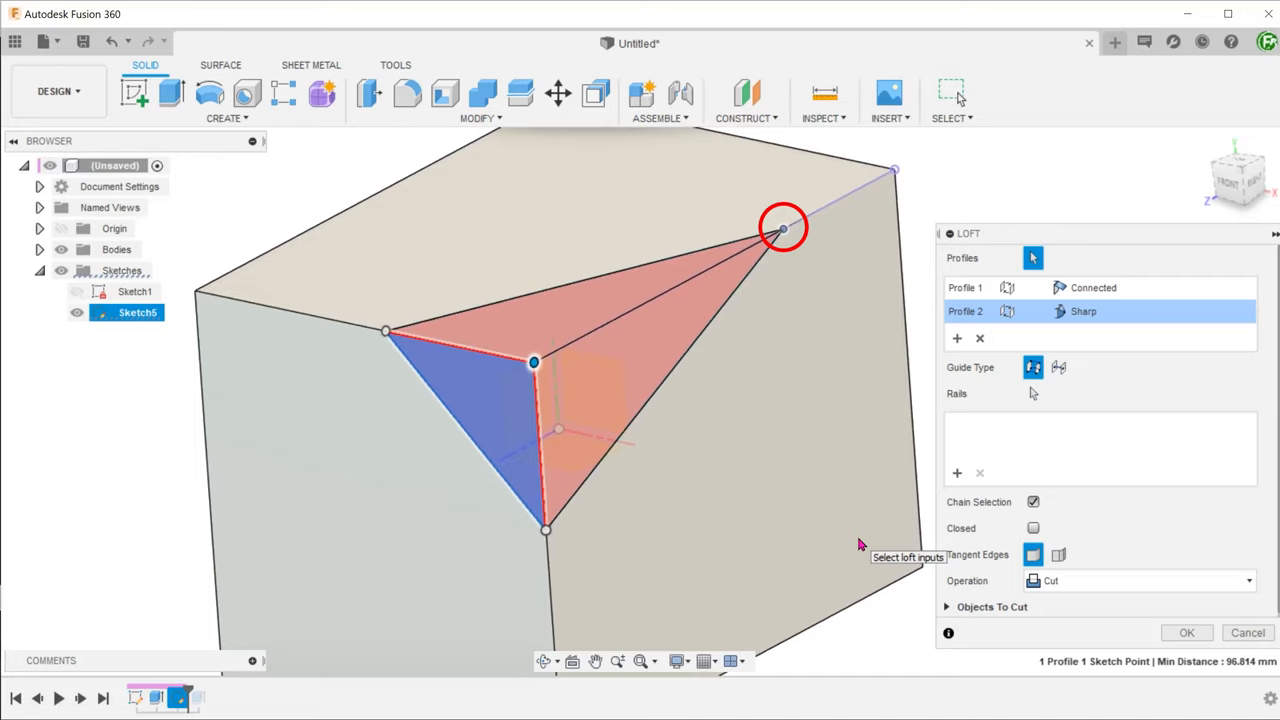
pyautogui.moveTo(890, 596)
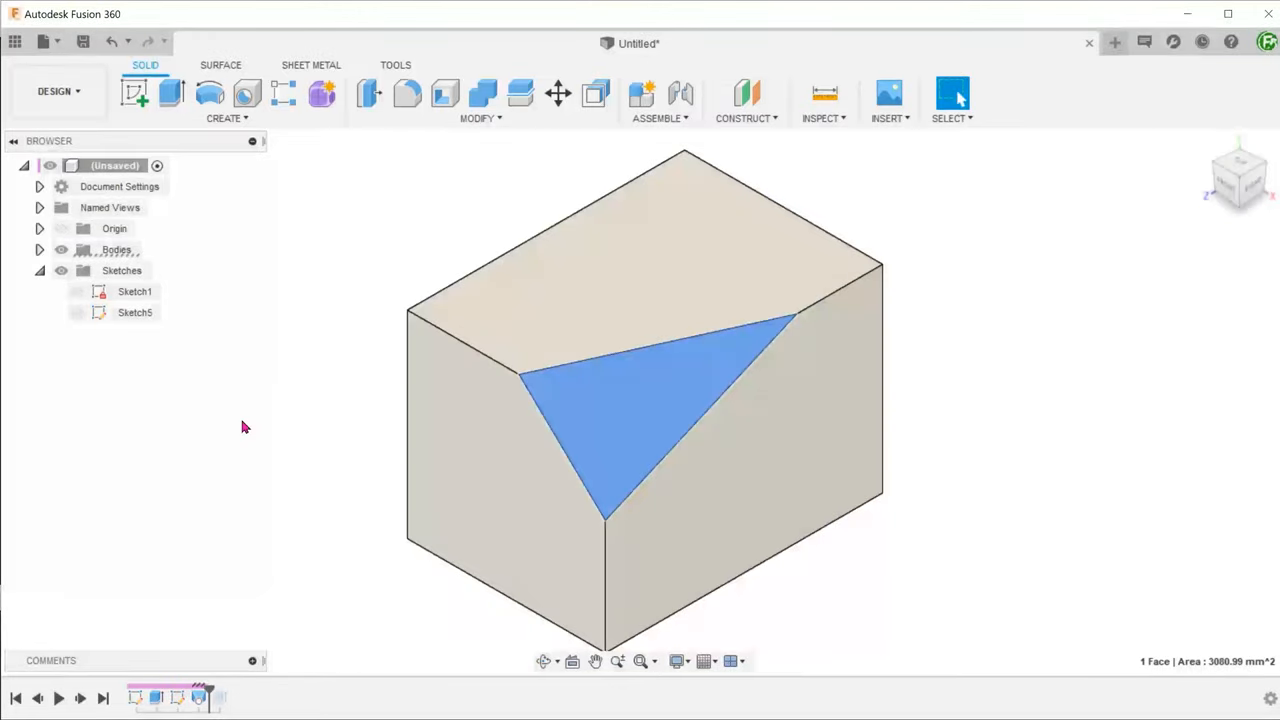
# Edit the loft feature, clear its profiles and pick the right-face triangle first
pyautogui.rightClick(200, 696)
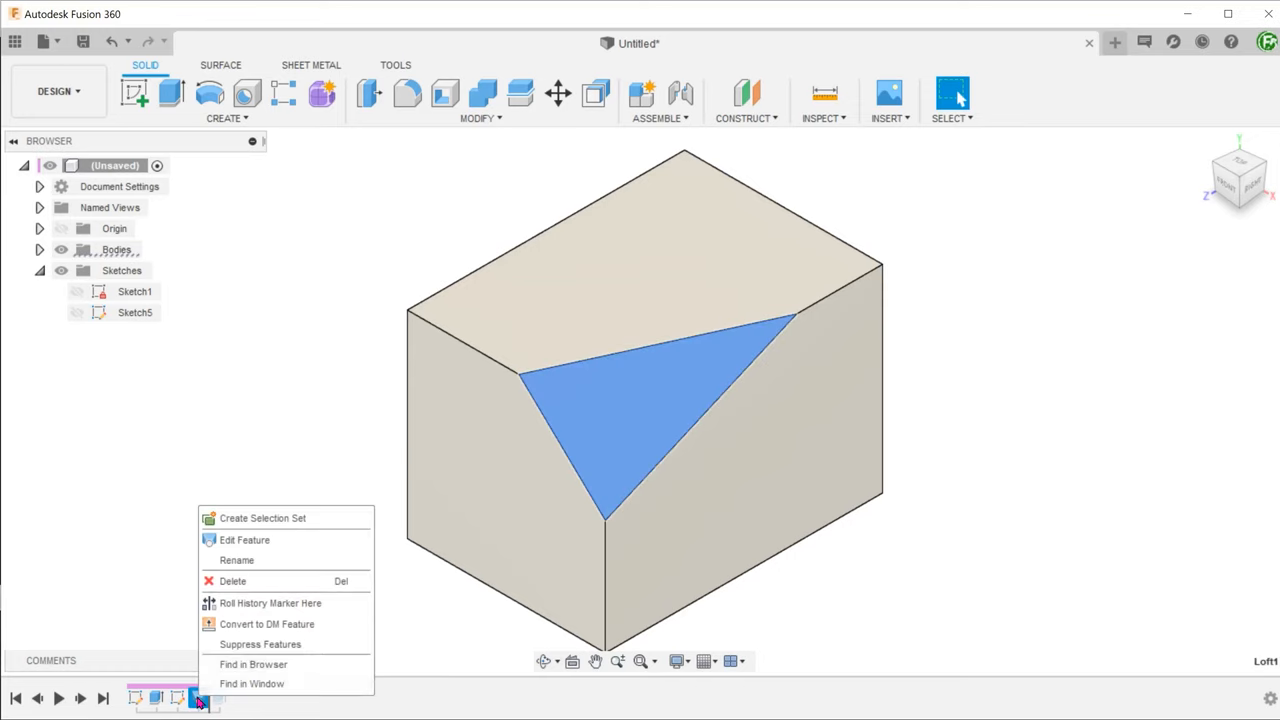
pyautogui.click(244, 540)
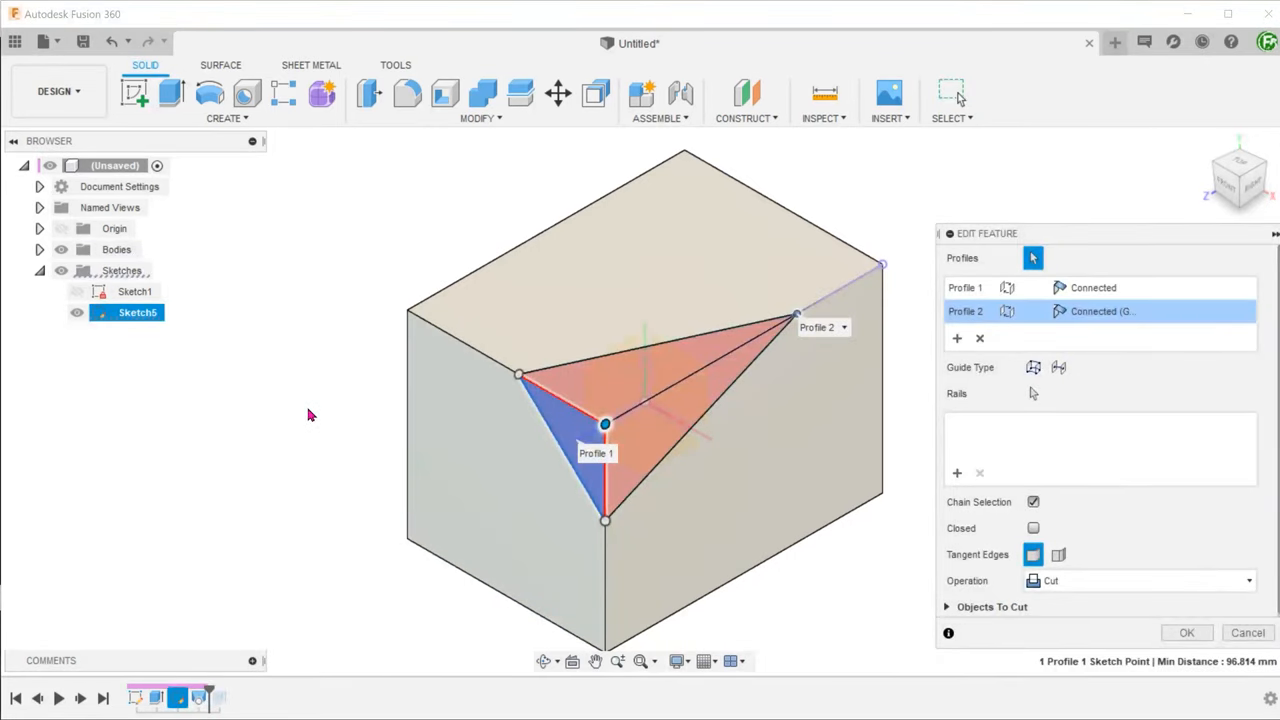
pyautogui.click(980, 338)
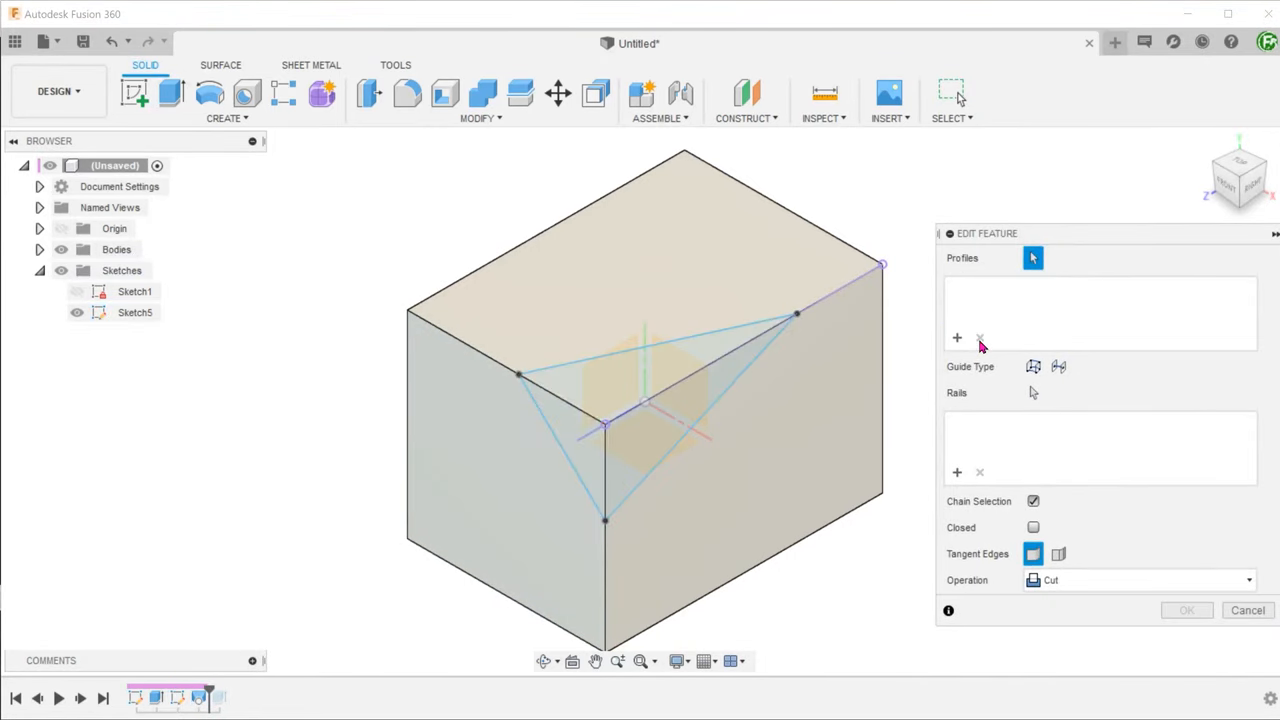
pyautogui.click(630, 460)
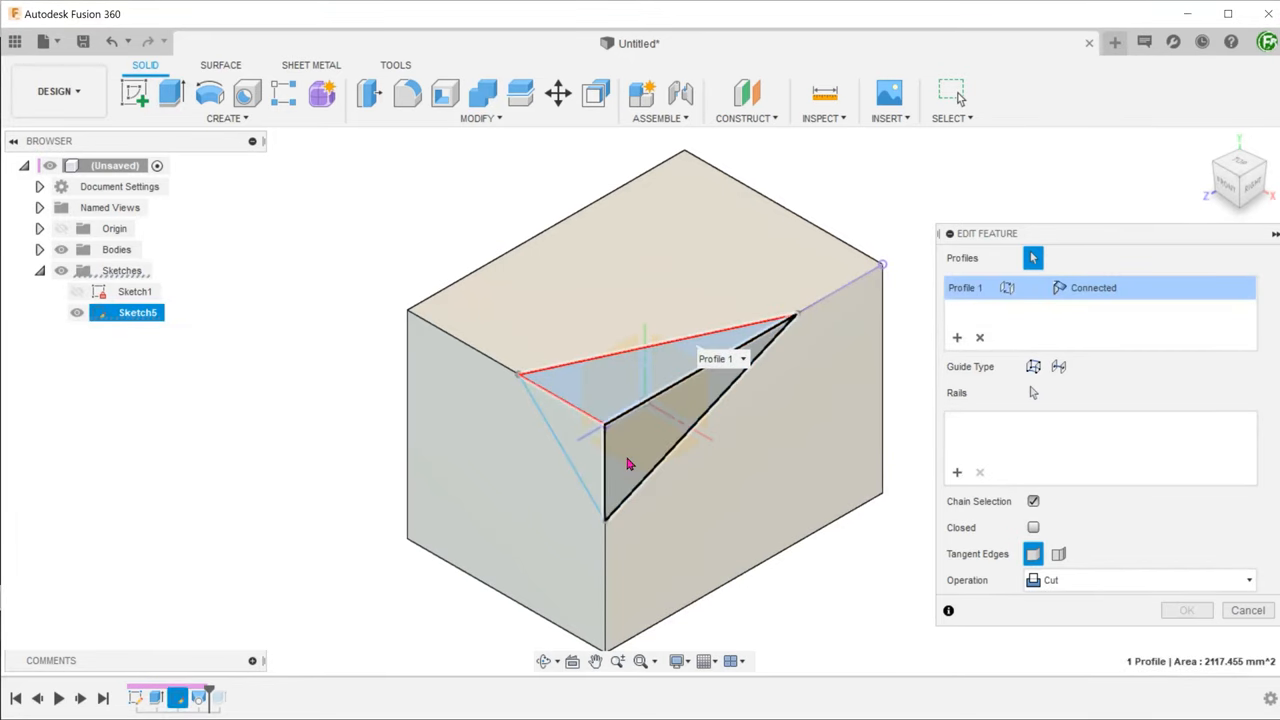